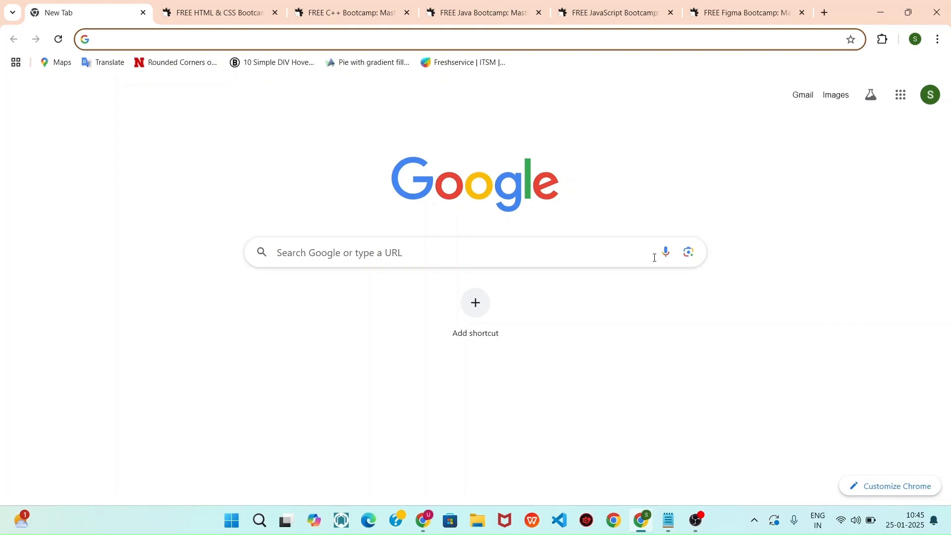
Step: Search Google for letsupgrade and open the LetsUpgrade website from the results
type("localhost:3000/admin")
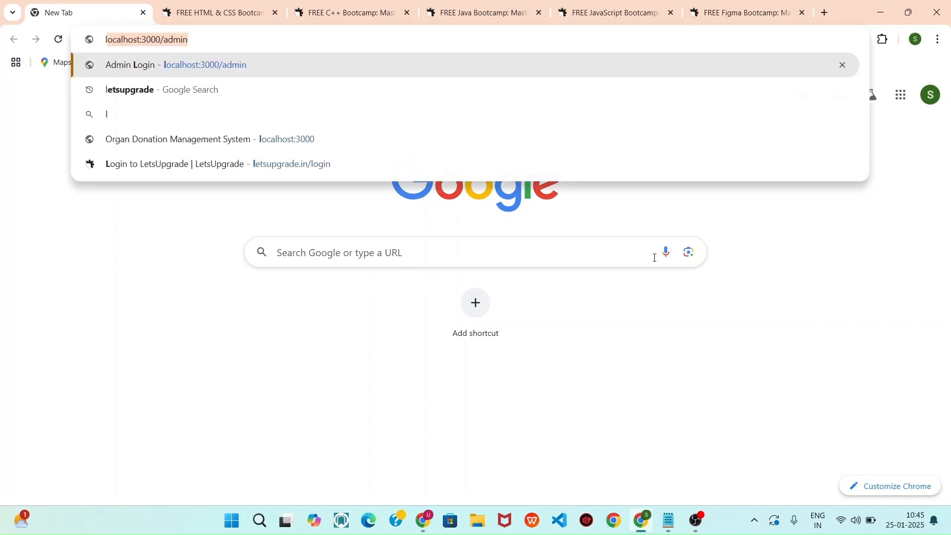
left_click(130, 89)
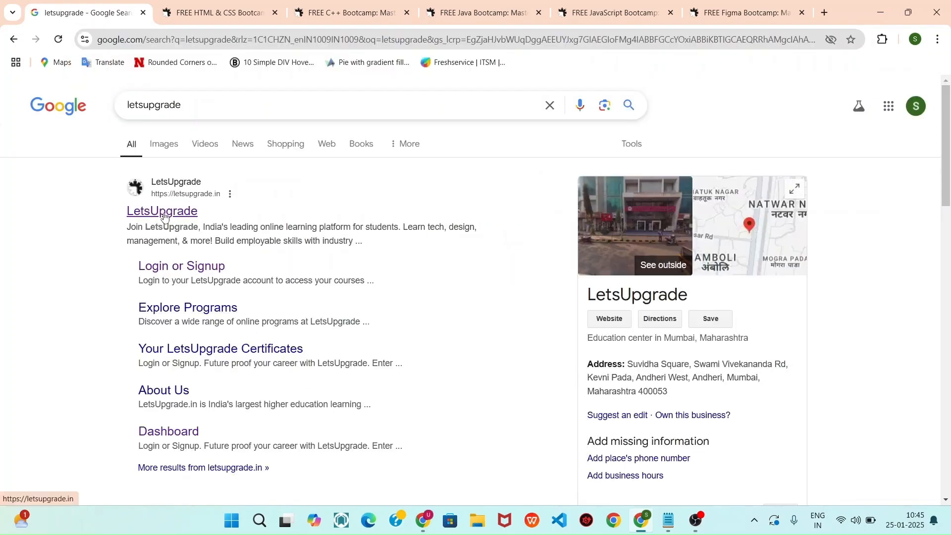
left_click(162, 211)
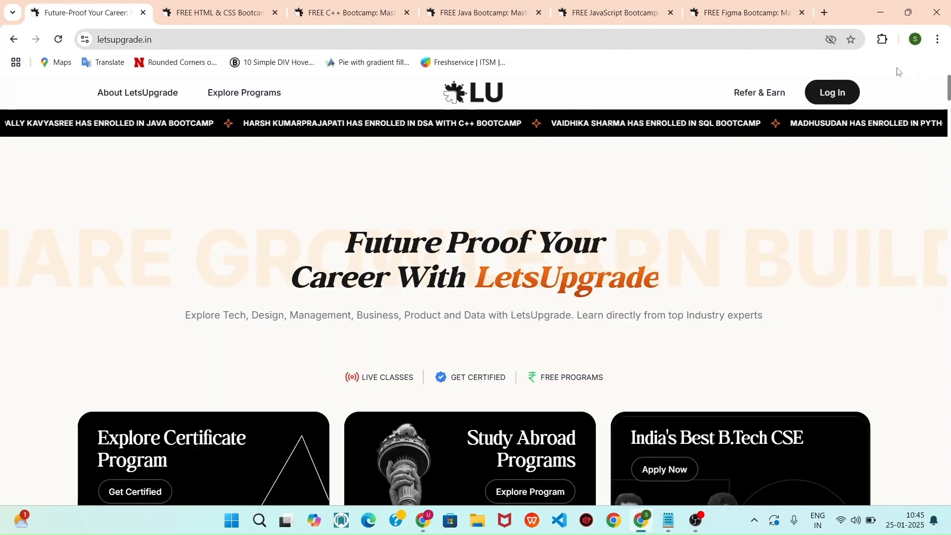
left_click(832, 92)
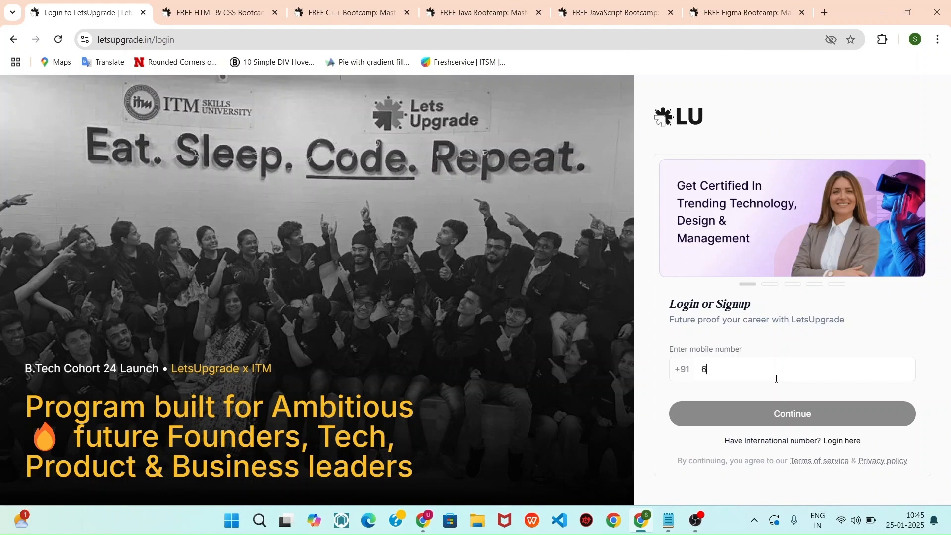
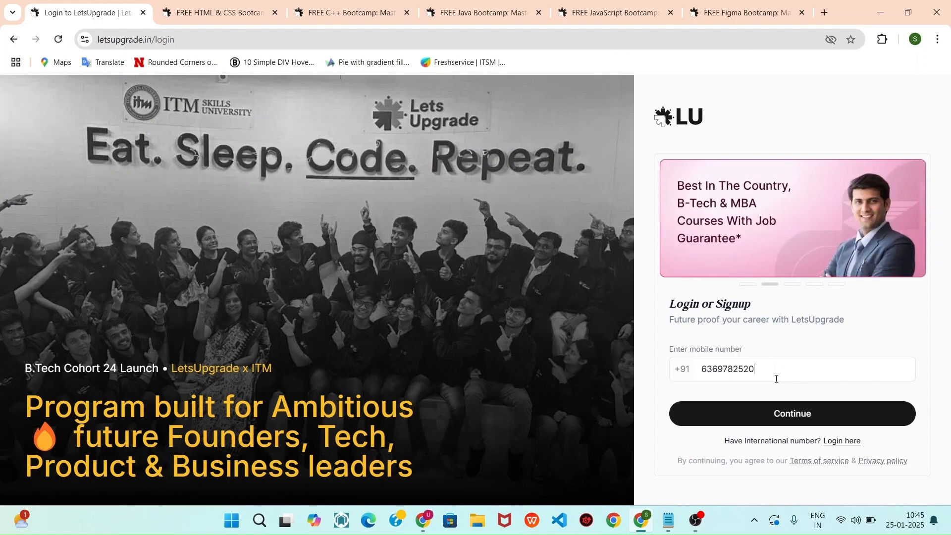
left_click(791, 413)
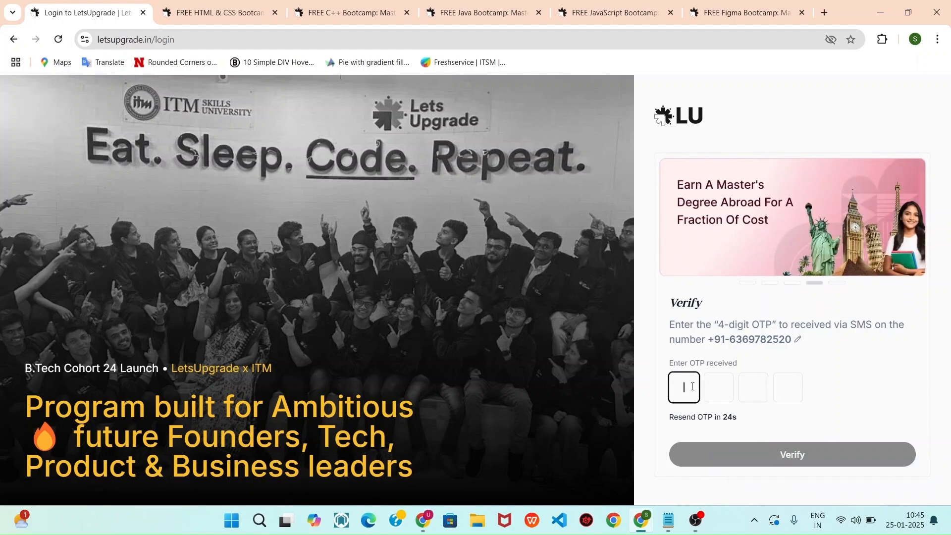
type("26")
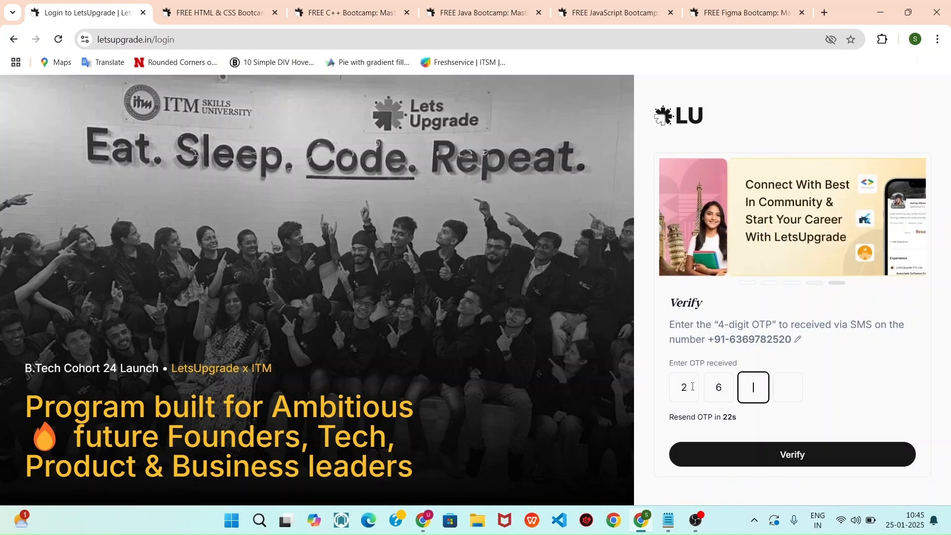
type("8")
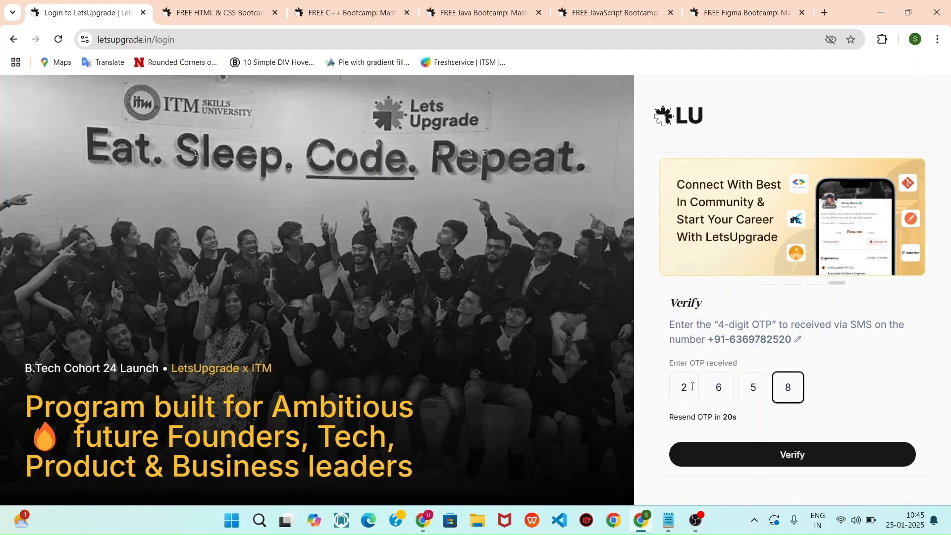
left_click(791, 454)
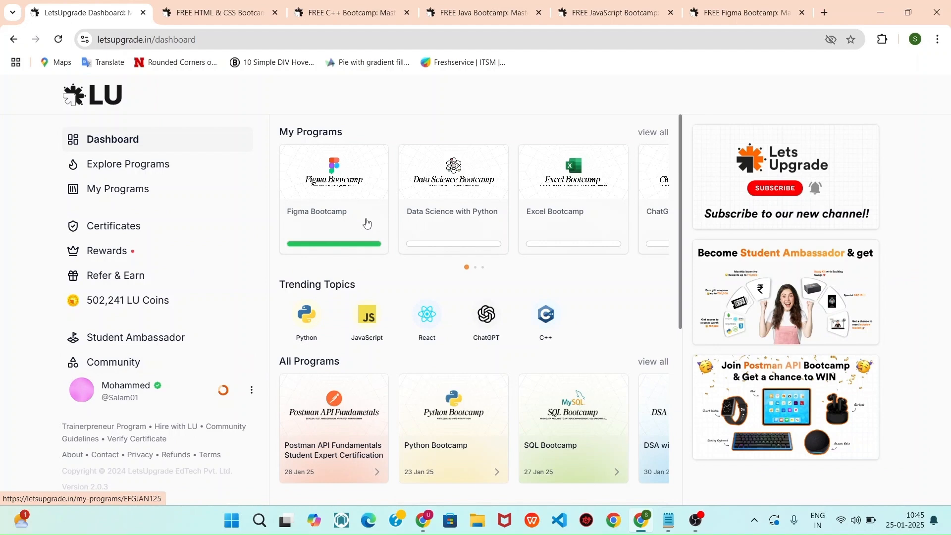
Step: Reload the HTML & CSS, C++ and Java Bootcamp tabs, then enroll in HTML & CSS Bootcamp
left_click(212, 12)
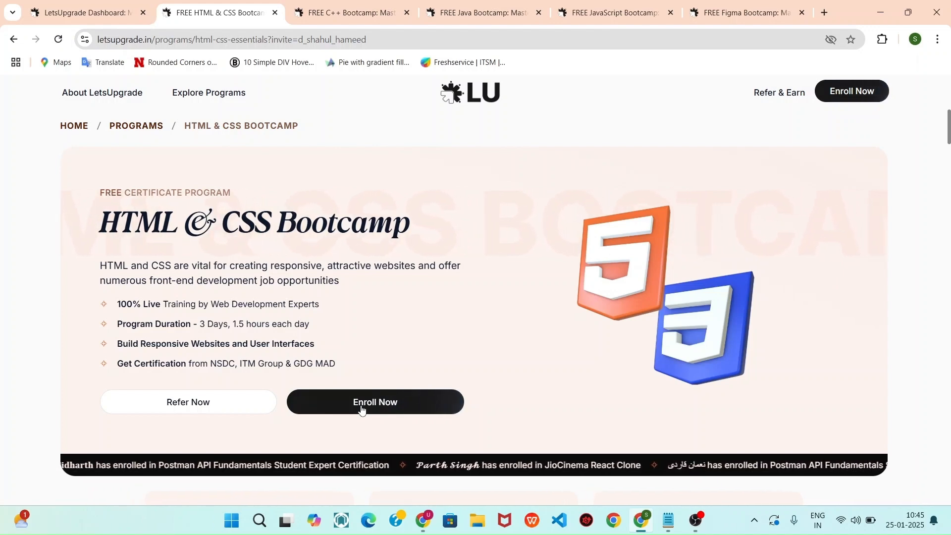
left_click(375, 402)
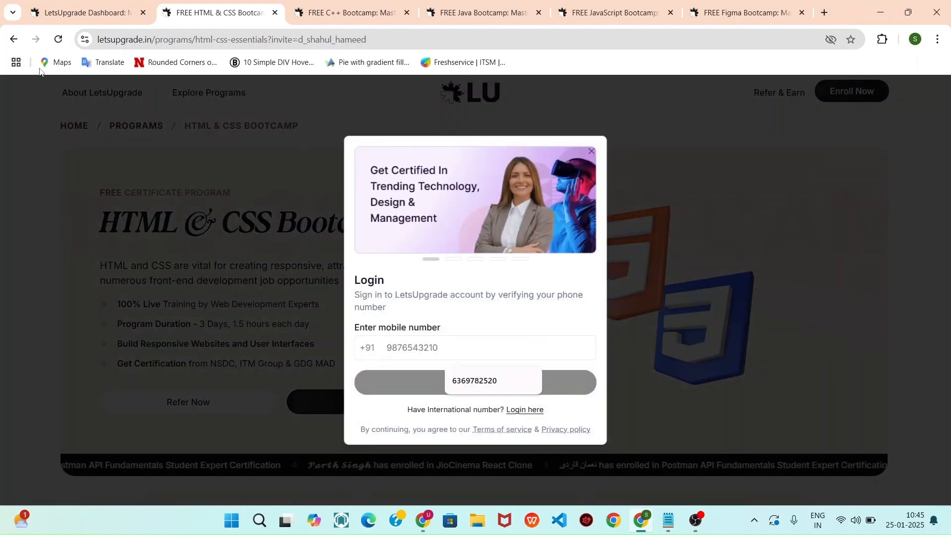
left_click(347, 12)
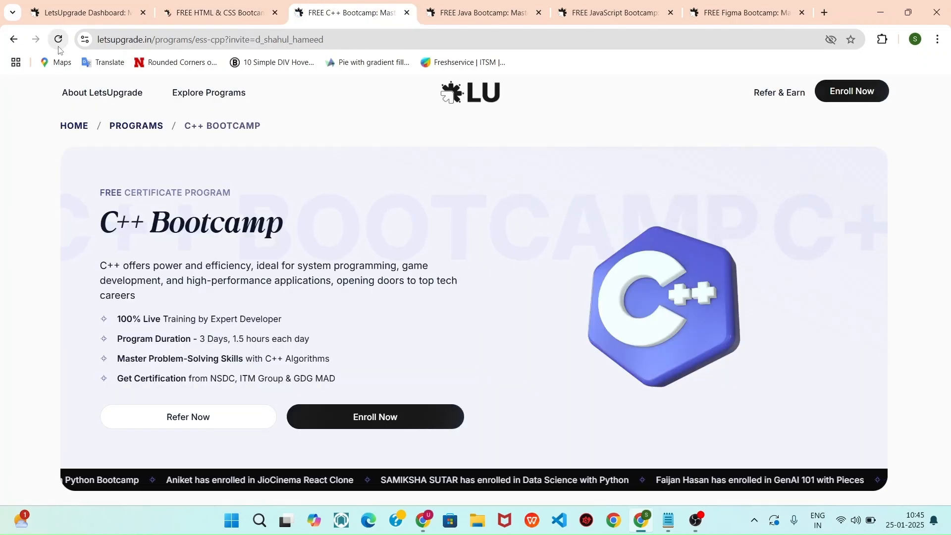
left_click(479, 12)
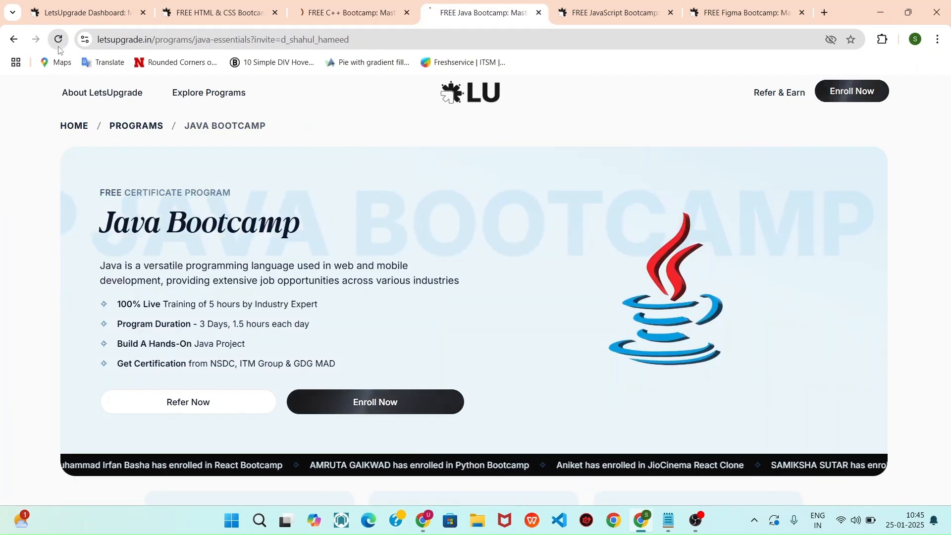
left_click(746, 12)
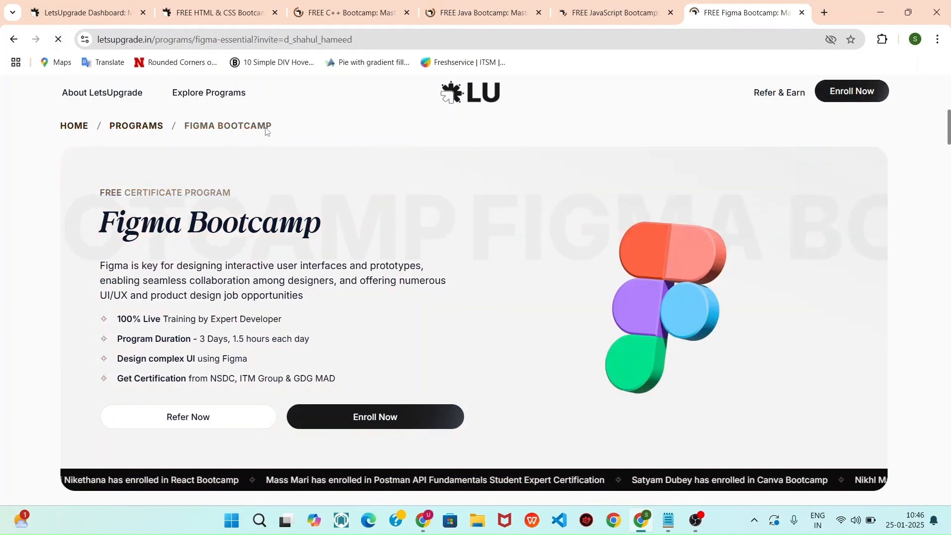
left_click(215, 12)
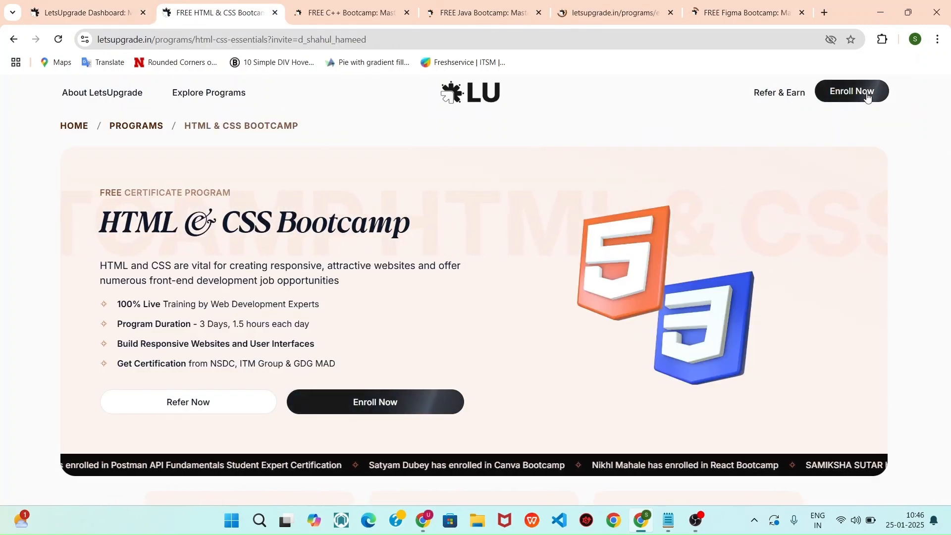
left_click(851, 92)
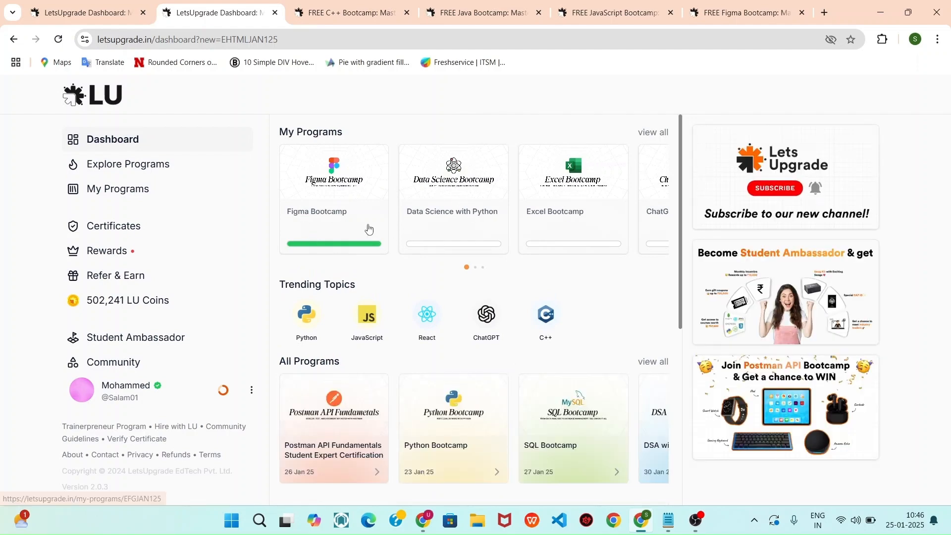
Step: Switch to the C++ Bootcamp tab and enroll in that bootcamp
left_click(349, 11)
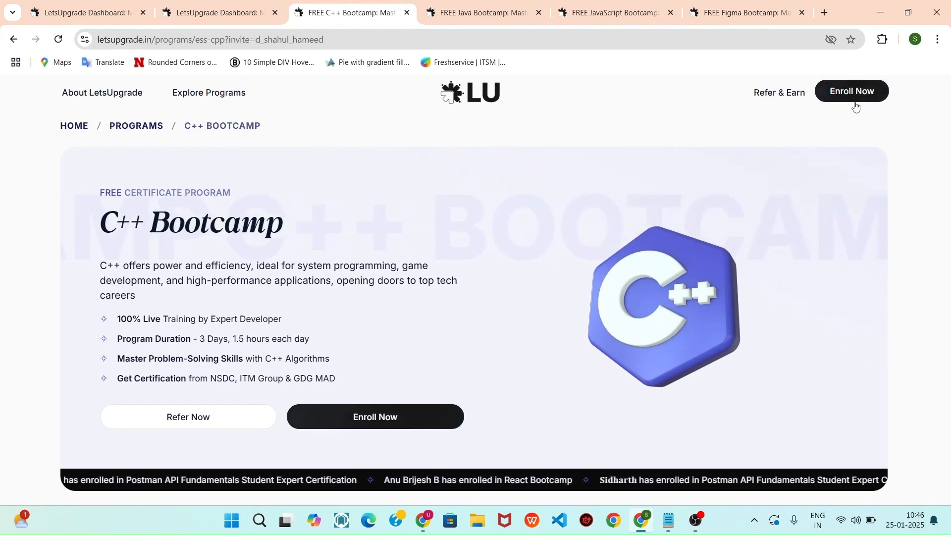
left_click(479, 12)
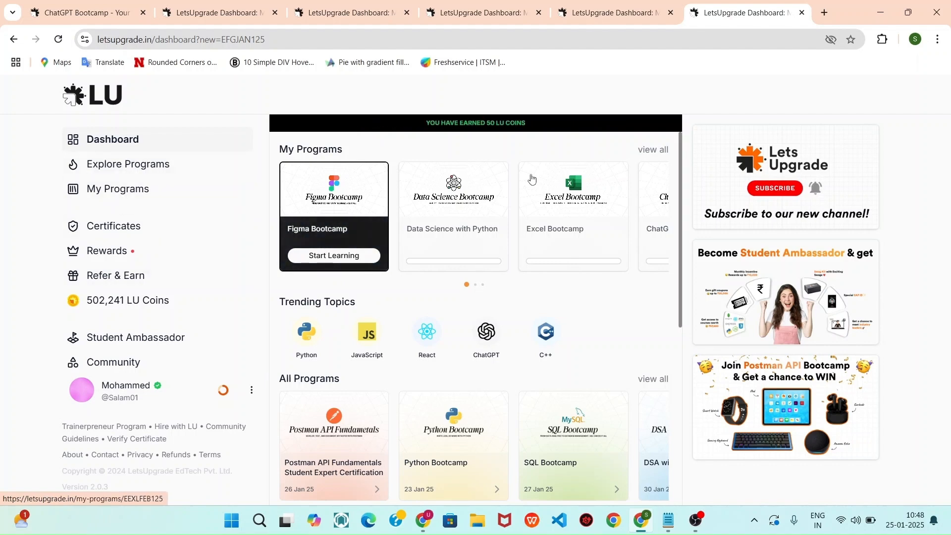
Step: Open My Programs and scroll down to the DSA with Java Bootcamp card
left_click(118, 189)
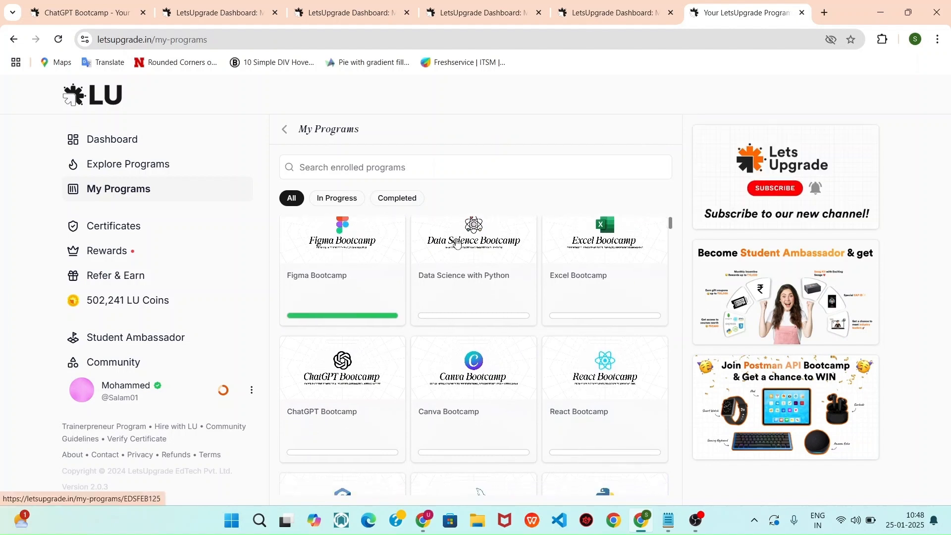
scroll("down", 3)
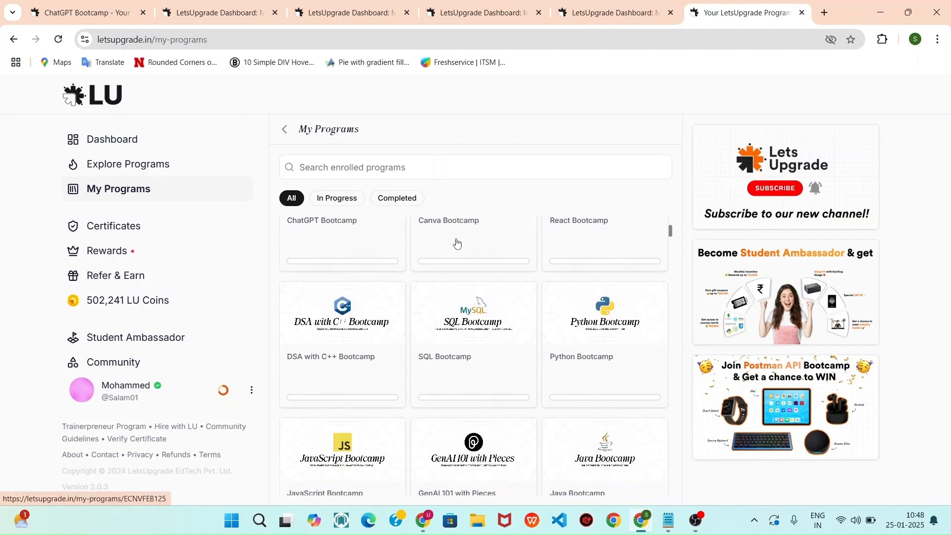
scroll("down", 3)
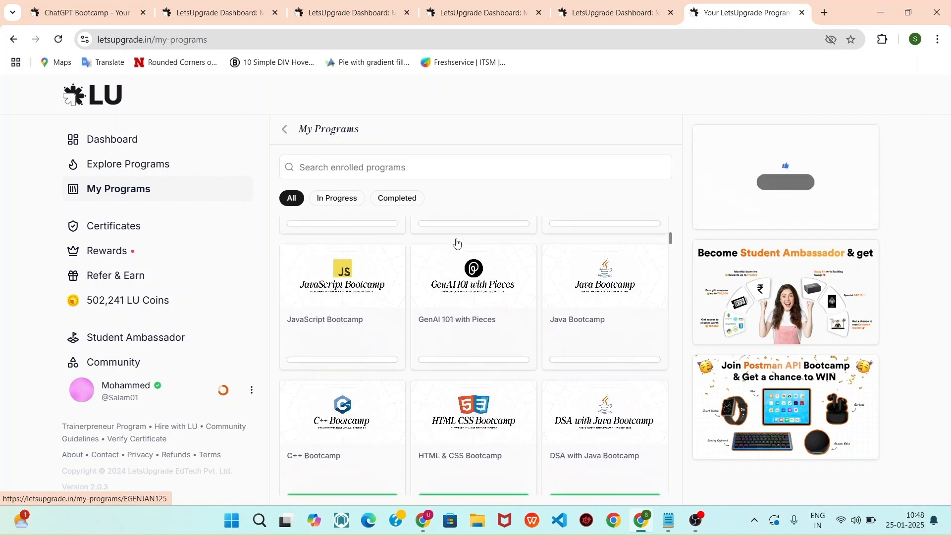
scroll("down", 3)
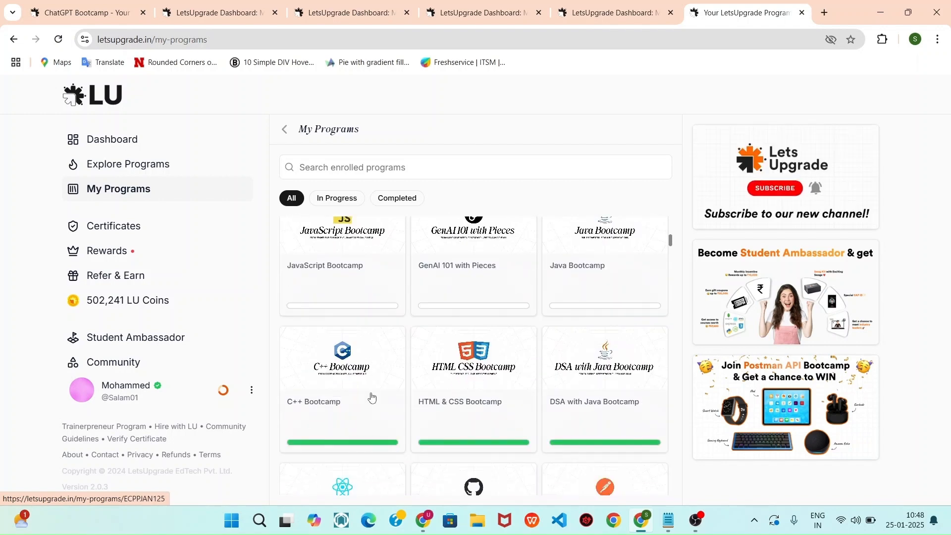
mouse_move(573, 392)
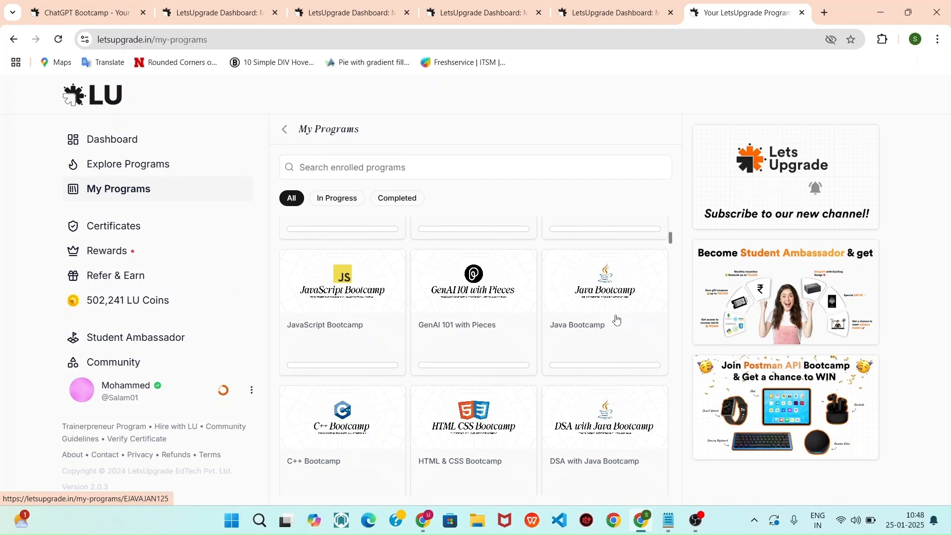
Step: Open the Java Bootcamp and mark a session attended with rating 9 and Communication
left_click(604, 291)
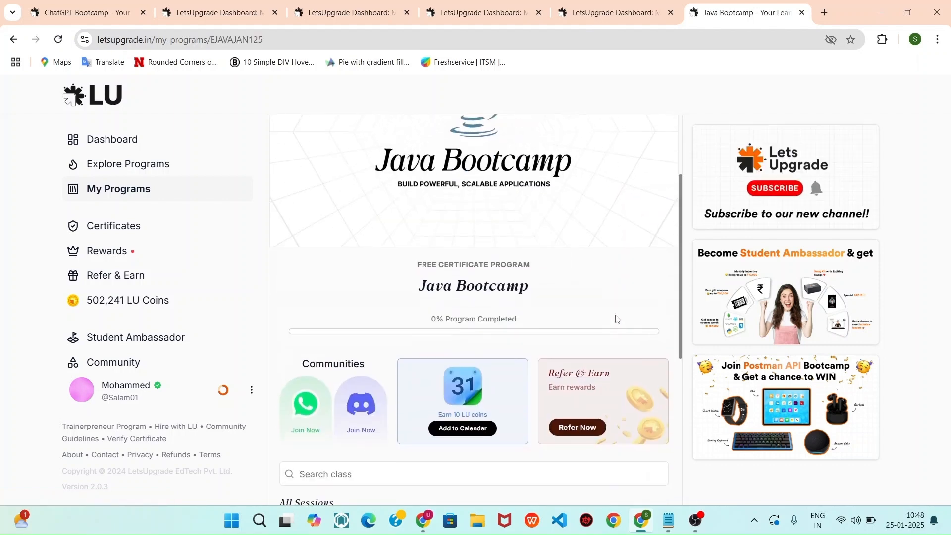
scroll("down", 3)
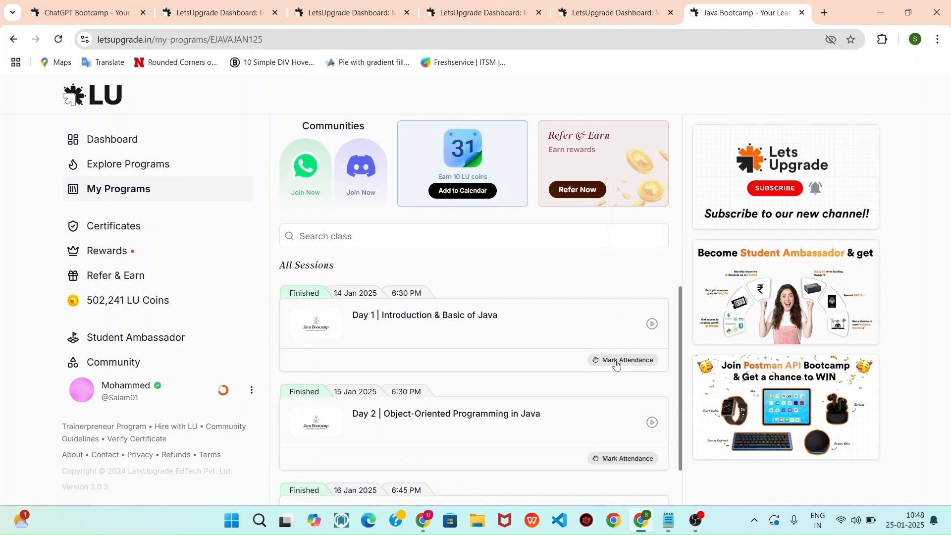
left_click(622, 359)
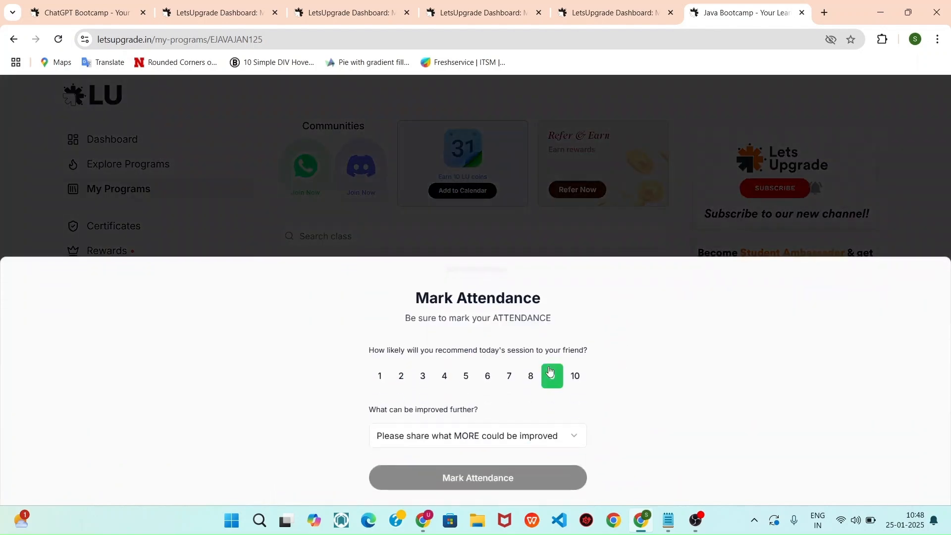
left_click(550, 375)
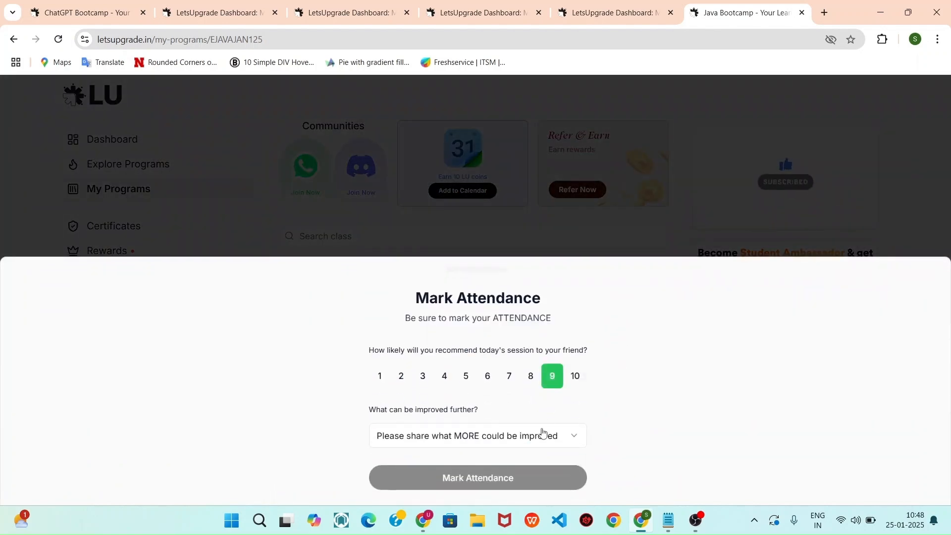
left_click(477, 435)
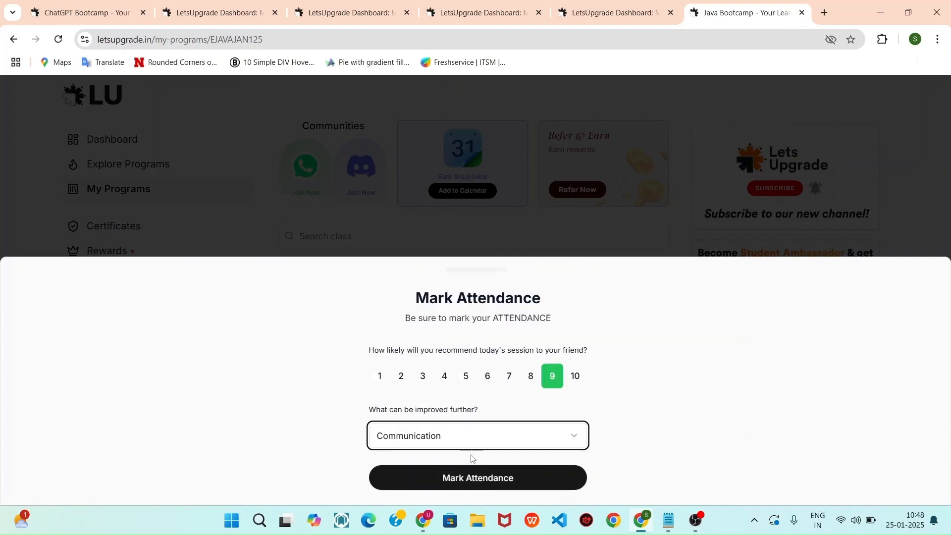
left_click(478, 478)
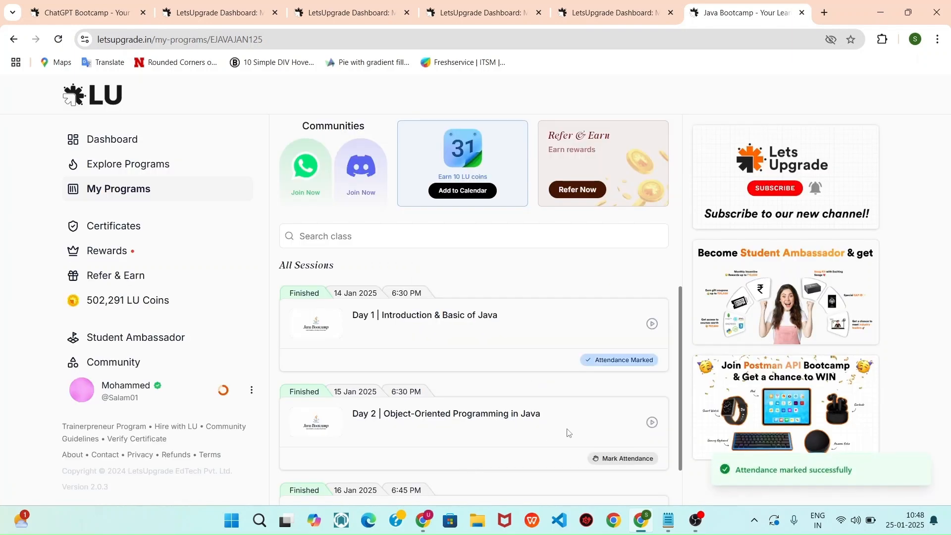
Step: Mark Day 2 attendance with Conceptual Explanation as the improvement area
left_click(622, 458)
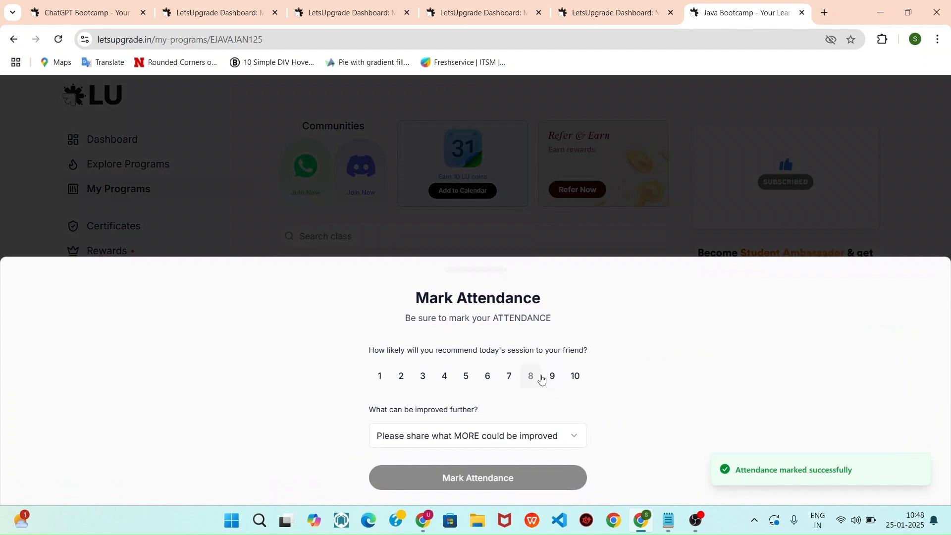
left_click(477, 436)
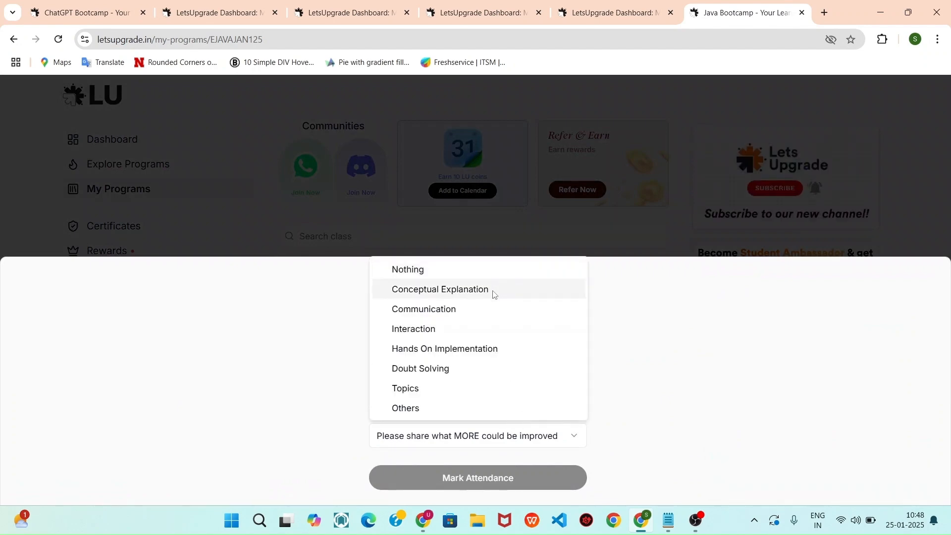
left_click(439, 289)
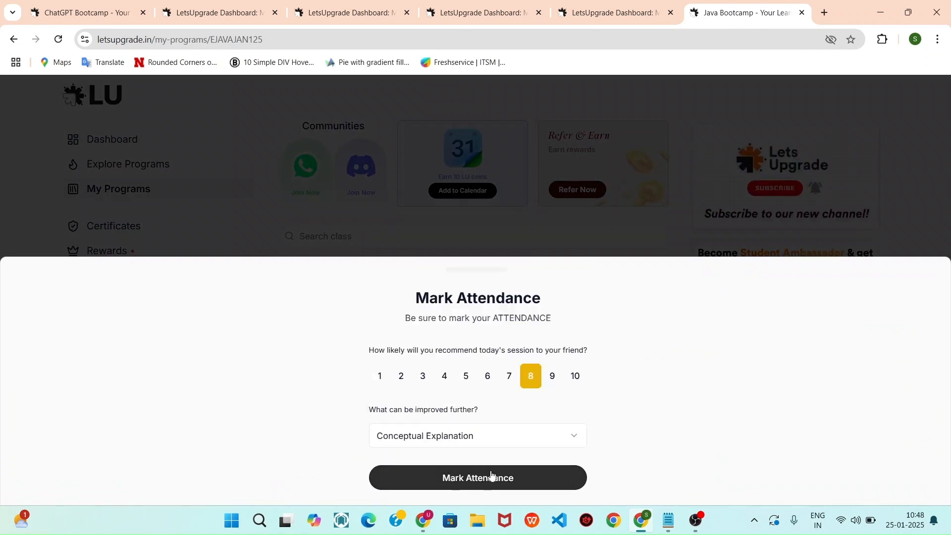
left_click(476, 478)
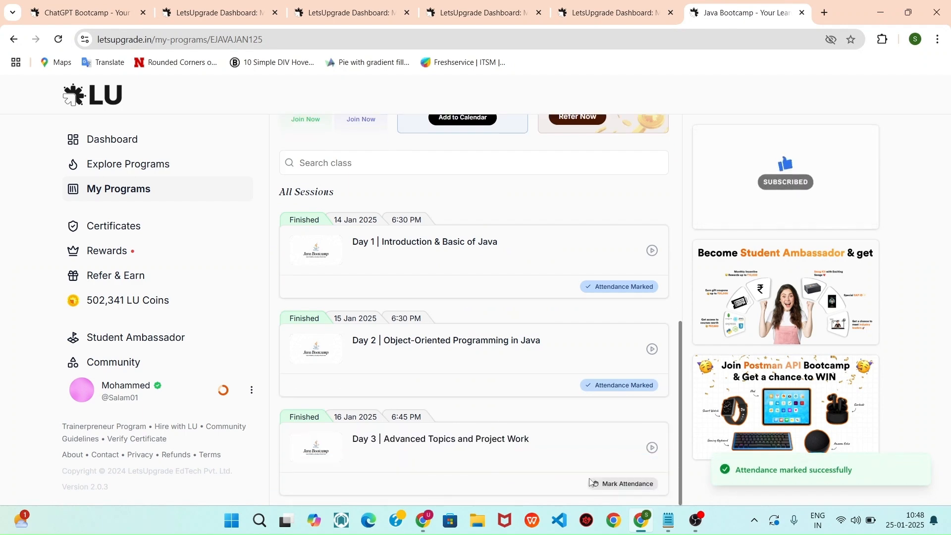
Step: Mark Day 3 attendance with Communication as the improvement area
left_click(627, 483)
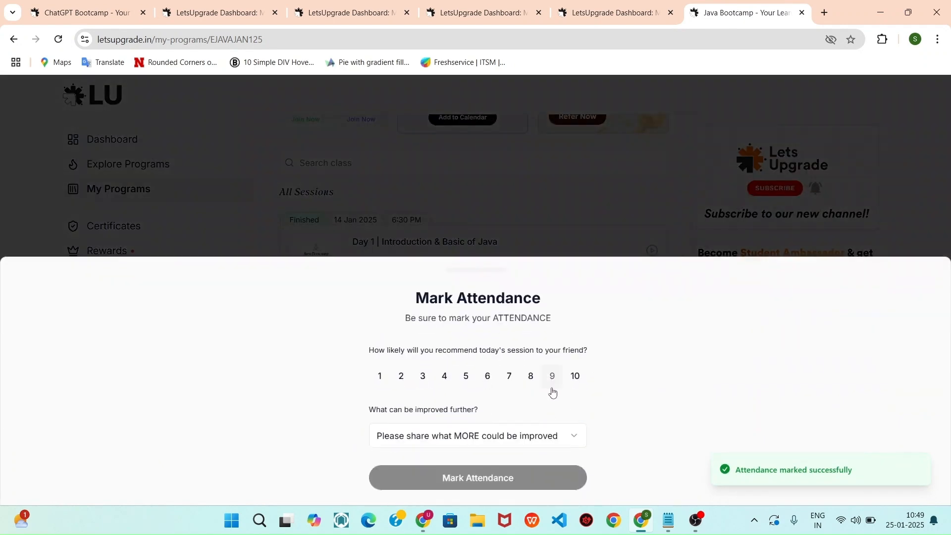
left_click(476, 435)
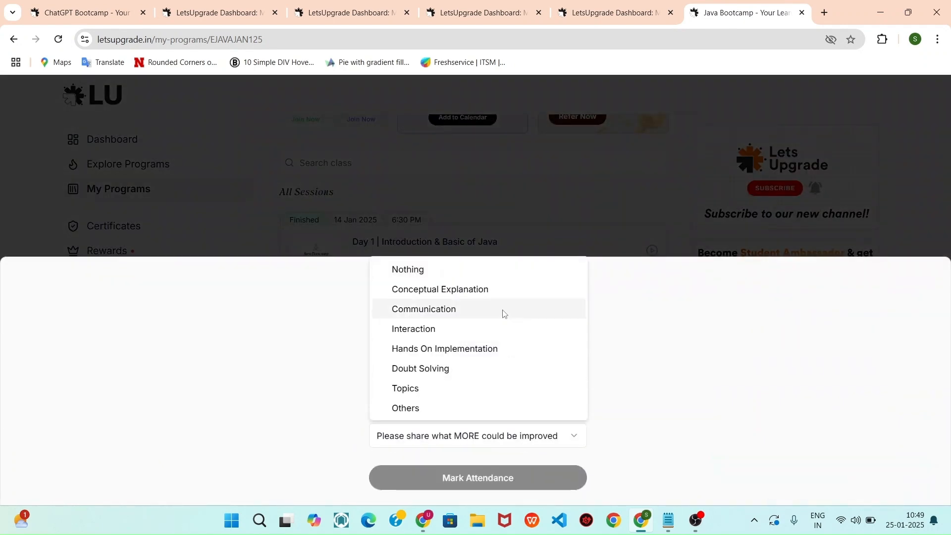
left_click(423, 309)
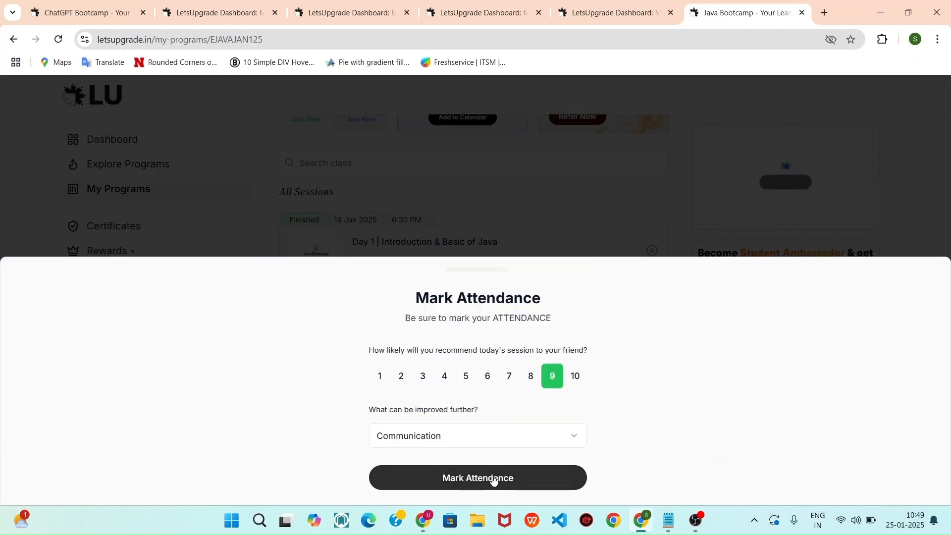
left_click(478, 477)
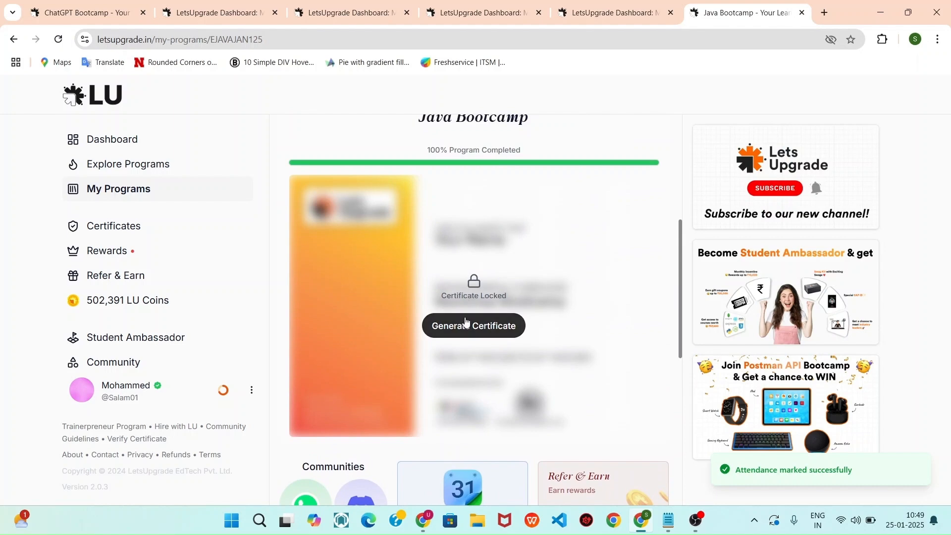
Step: Generate the Java Bootcamp certificate with score 9, Conceptual Explanation, spending 200 LU Coins
left_click(473, 326)
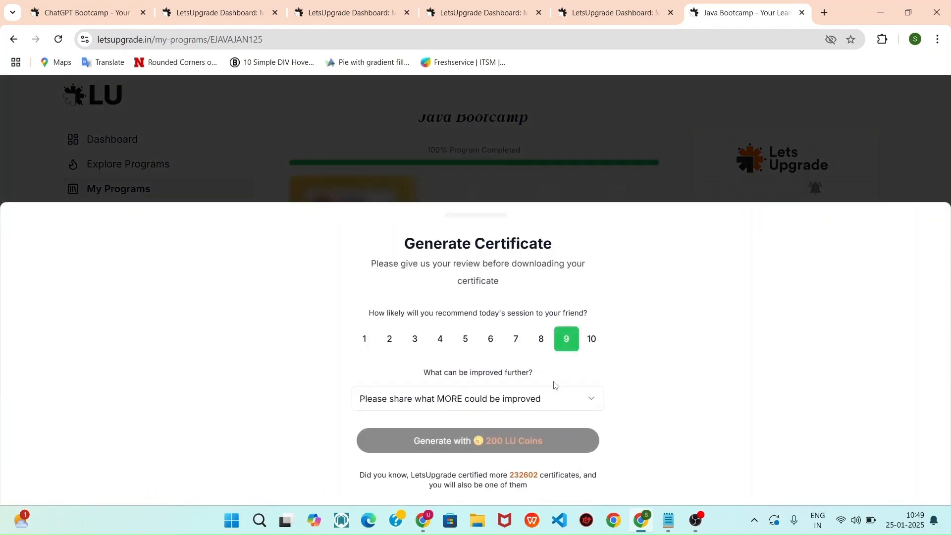
left_click(478, 399)
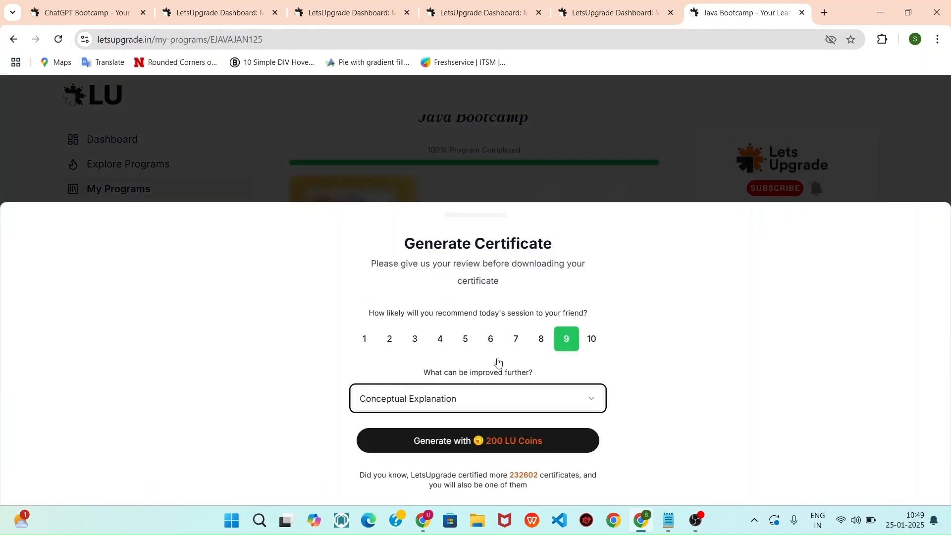
left_click(476, 440)
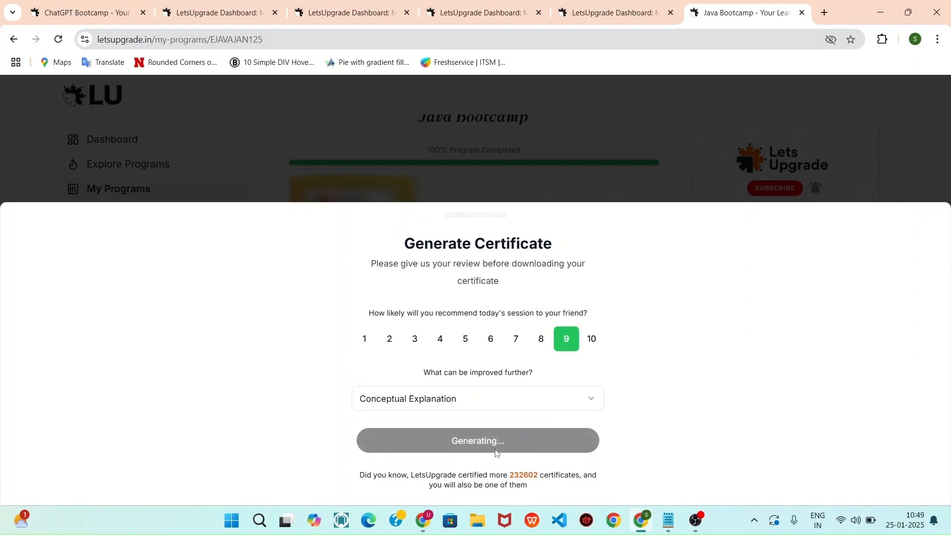
left_click(478, 441)
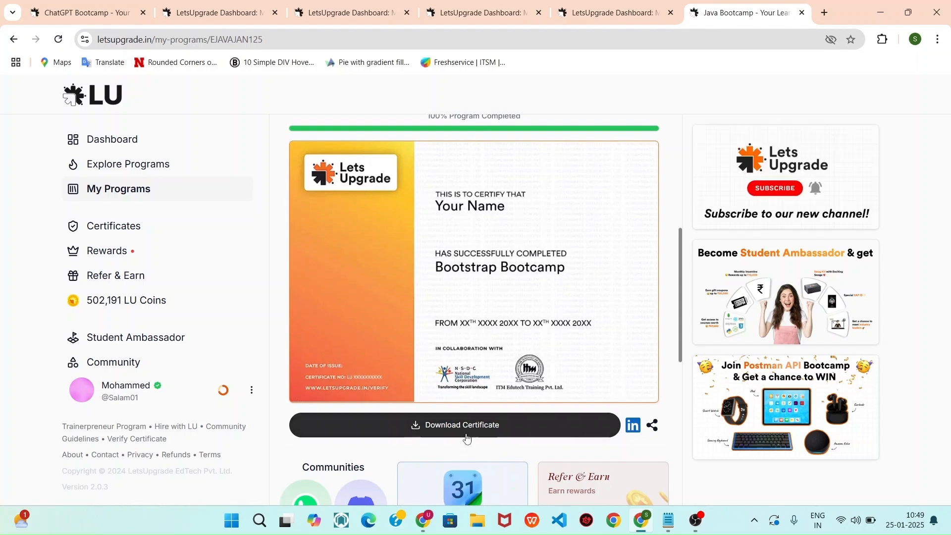
Step: Download the Java Bootcamp certificate PDF and open it from the recent downloads list
left_click(463, 424)
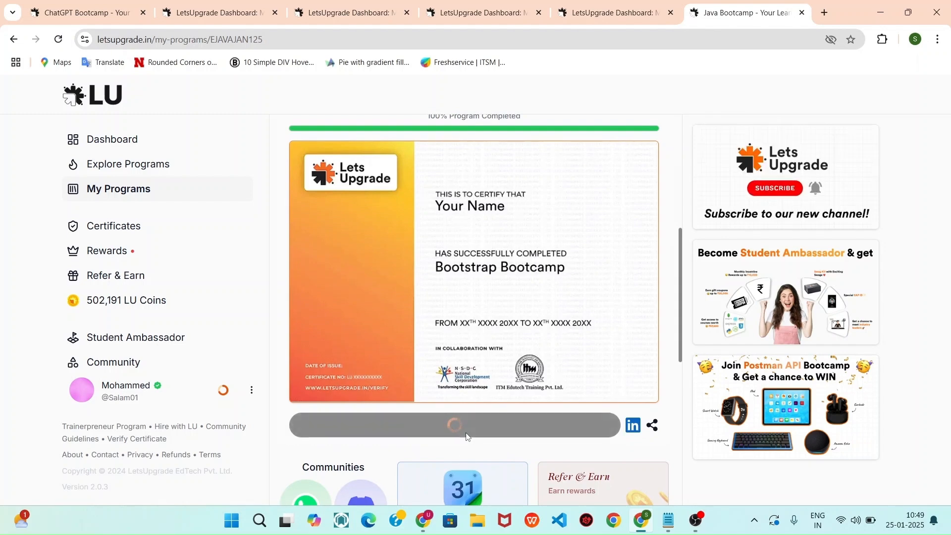
left_click(774, 188)
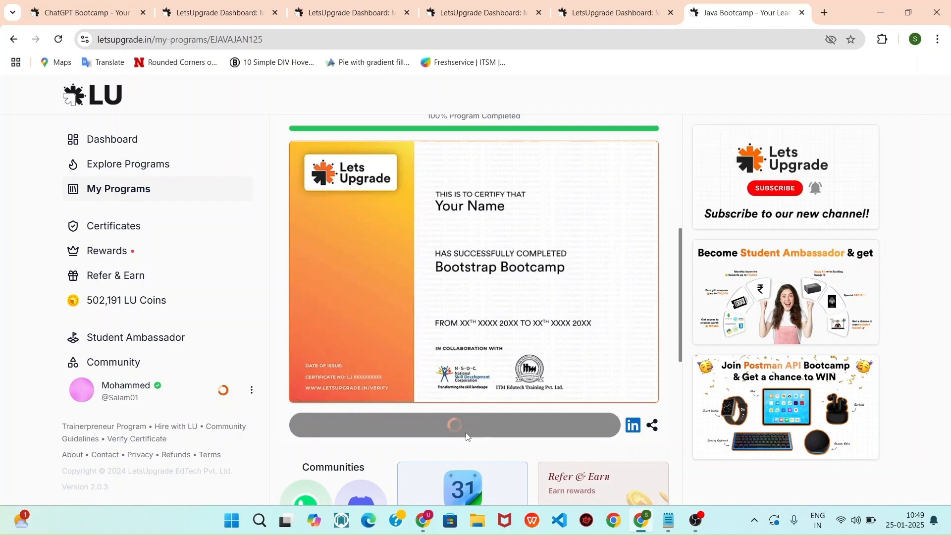
left_click(454, 425)
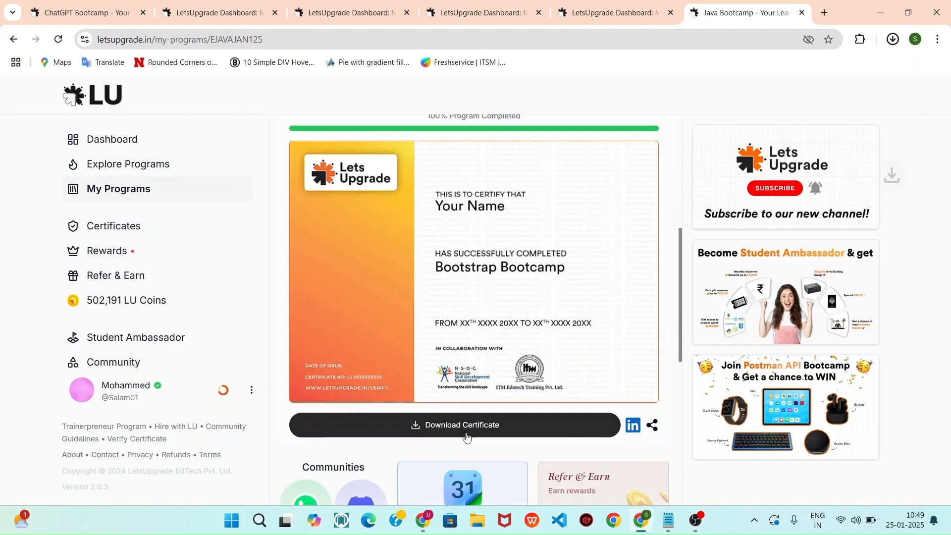
left_click(463, 424)
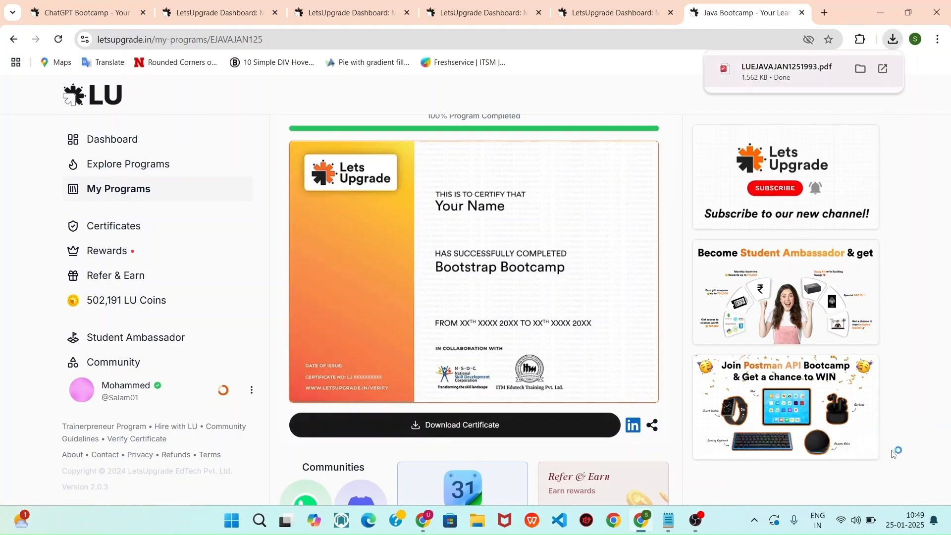
left_click(787, 67)
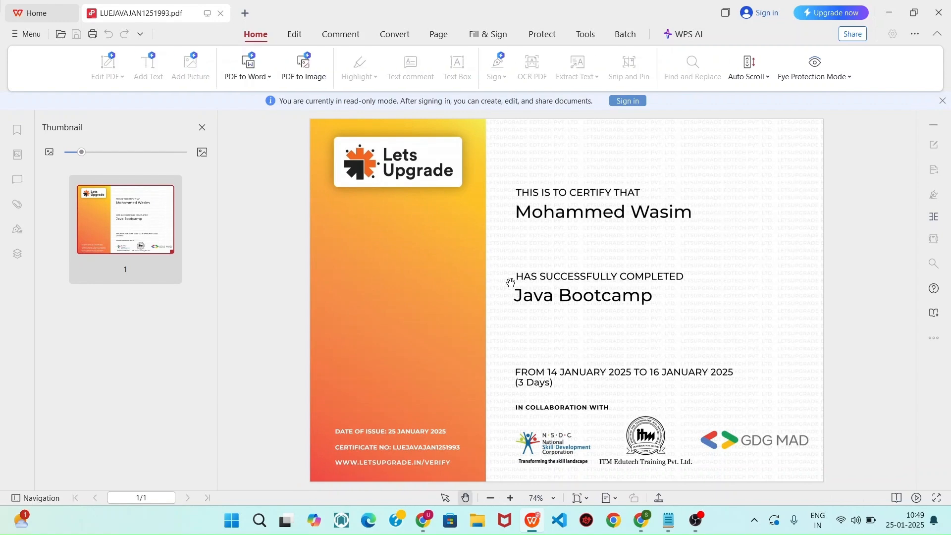
mouse_move(649, 386)
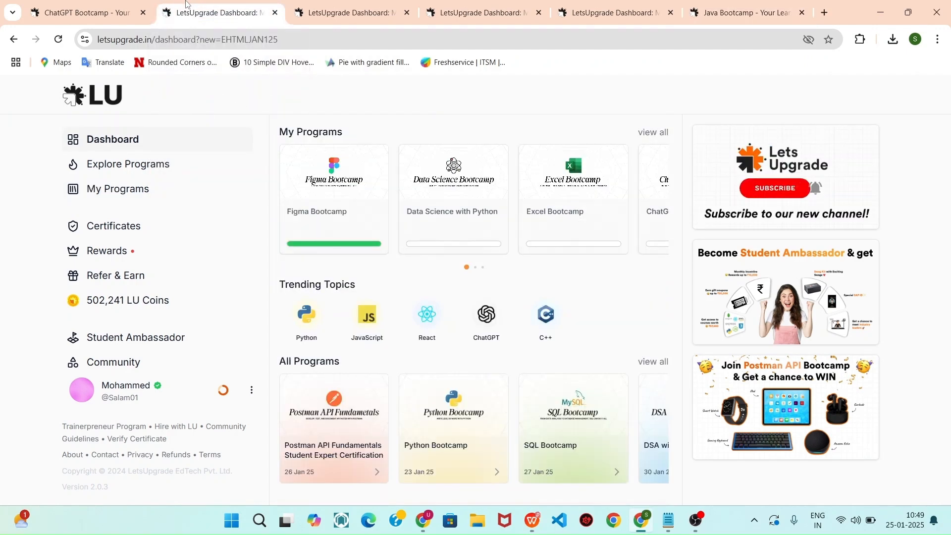
Step: Return to the LetsUpgrade dashboard tab and open the Certificates page
left_click(774, 189)
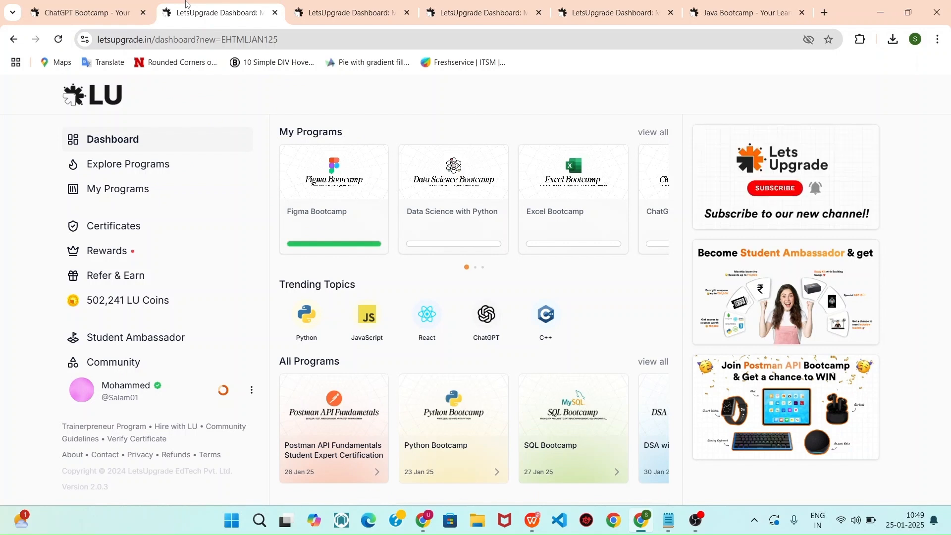
left_click(773, 189)
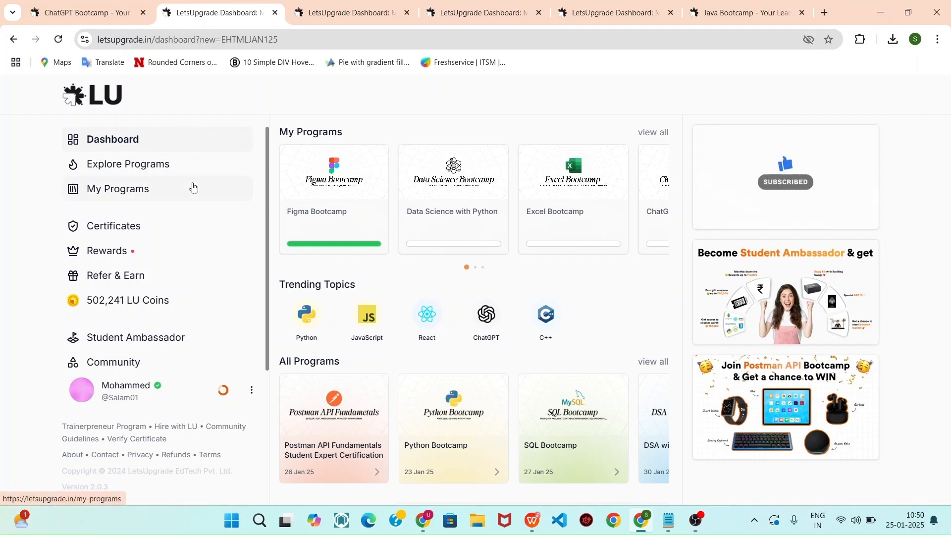
left_click(113, 226)
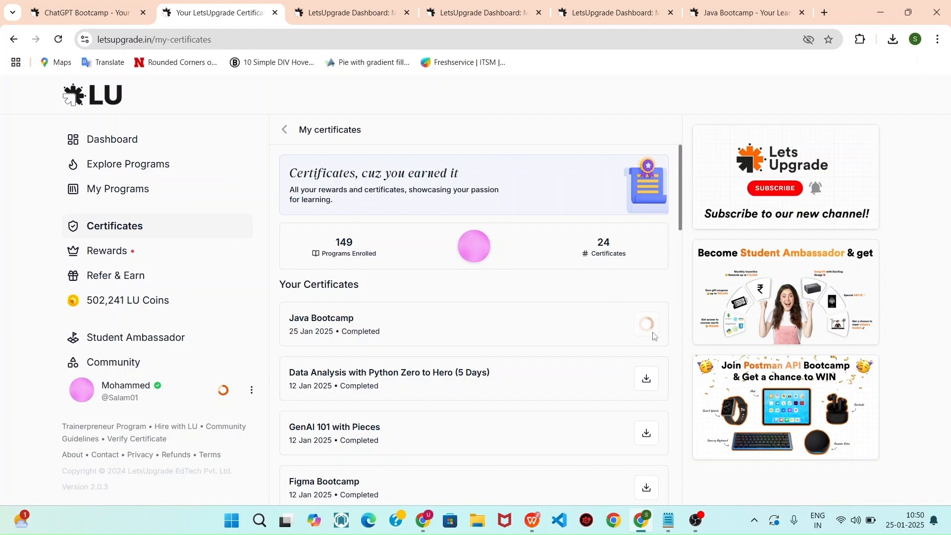
Step: Download the Java Bootcamp certificate again from the certificates list
left_click(646, 324)
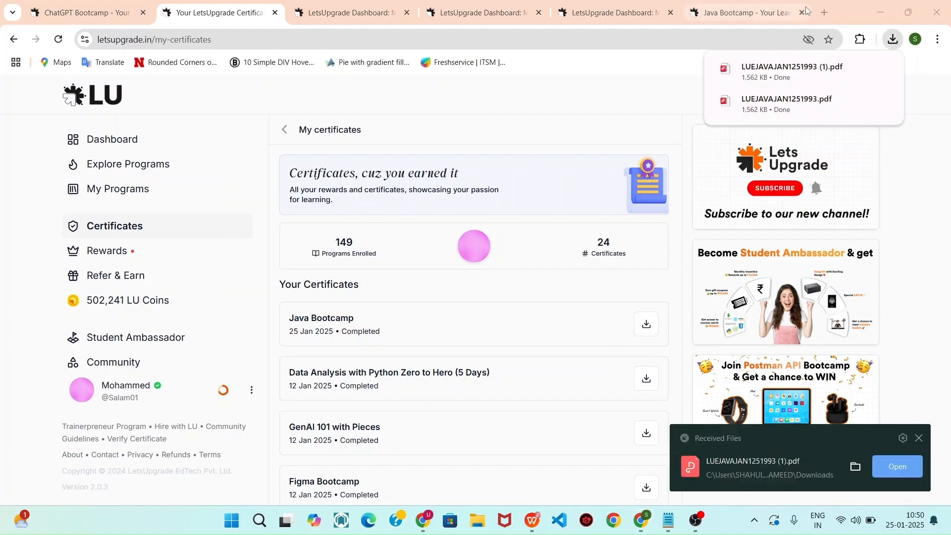